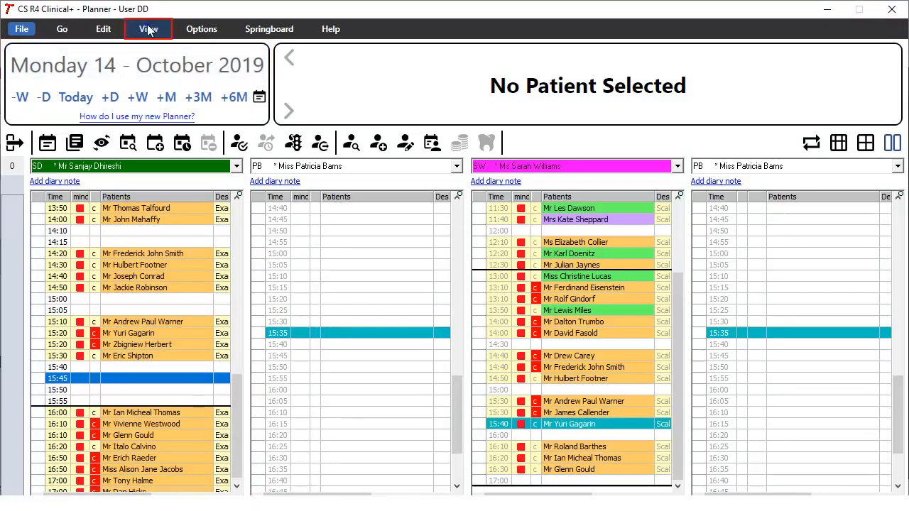
left_click(148, 29)
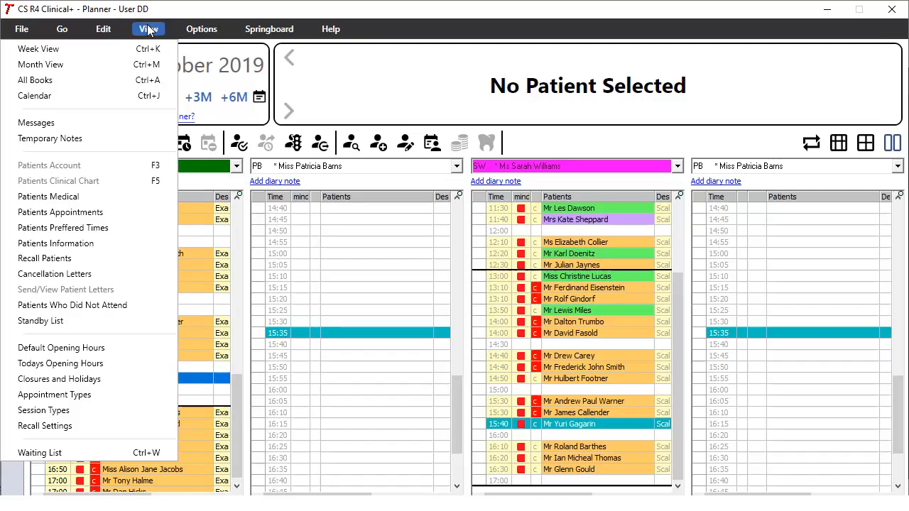
mouse_move(60, 364)
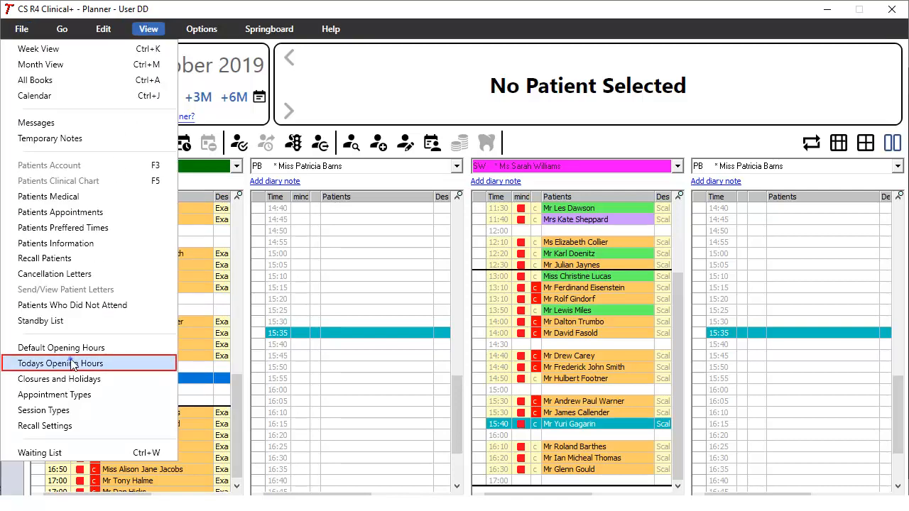
left_click(60, 363)
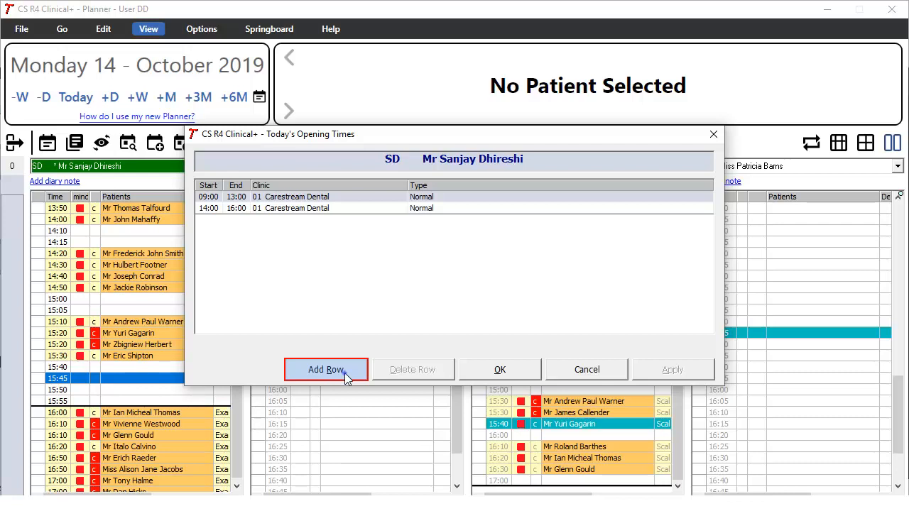
Add a 16:00–17:00 Emergency session at Carestream Dental and save the opening hours
left_click(325, 369)
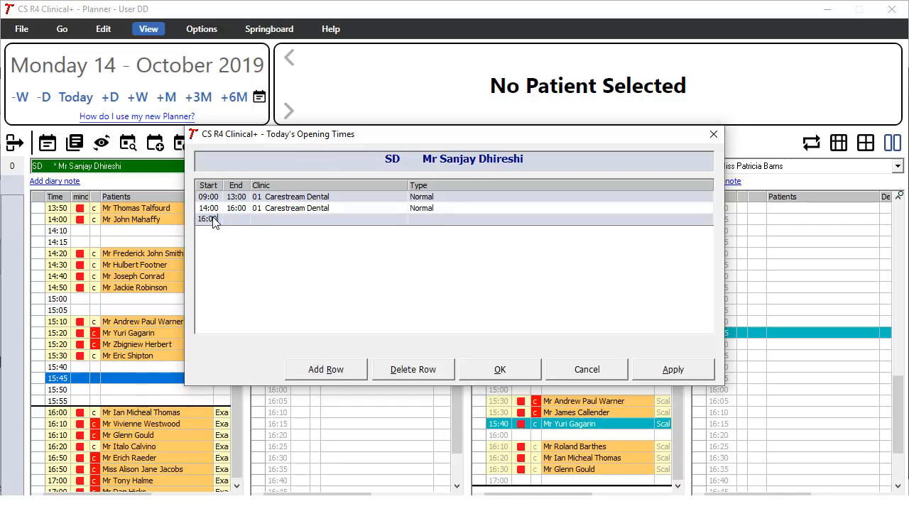
type("17:00")
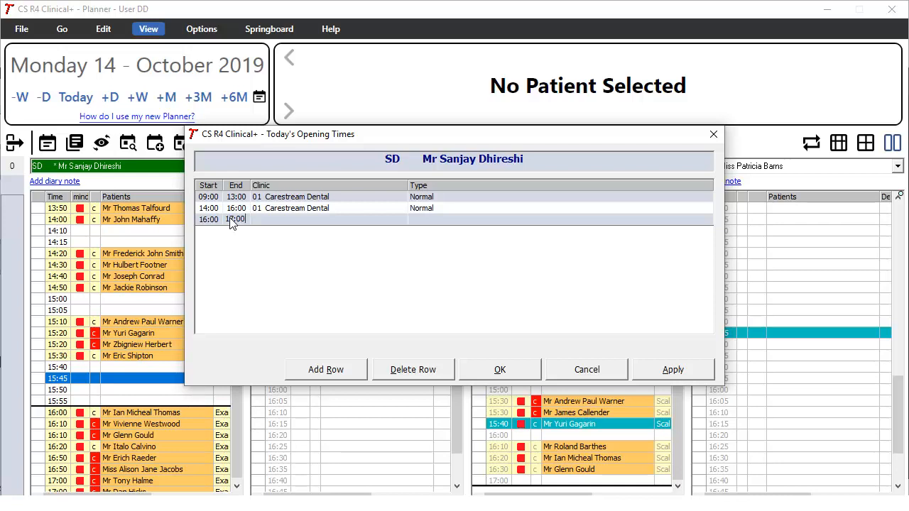
left_click(326, 219)
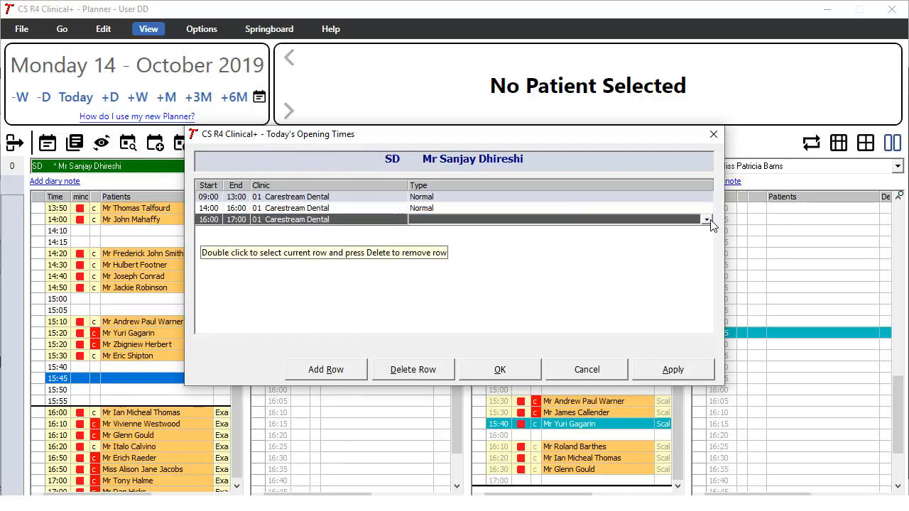
left_click(706, 219)
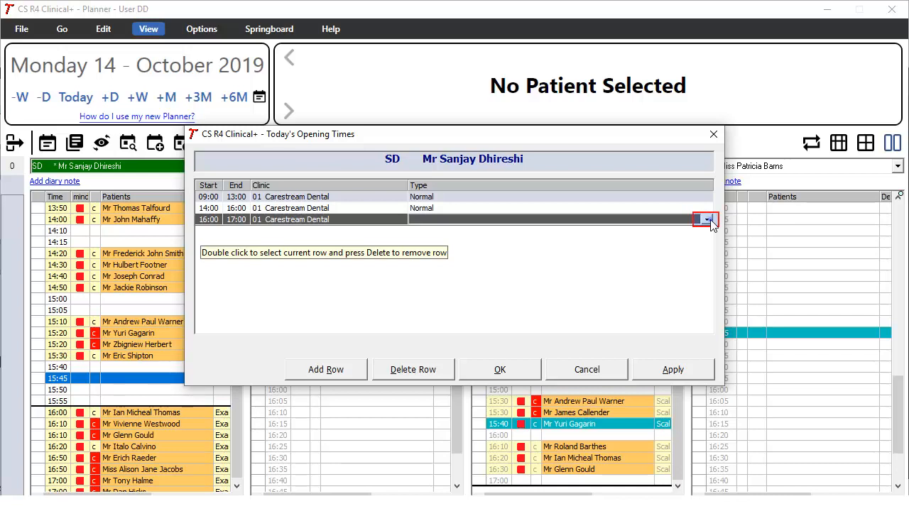
left_click(706, 219)
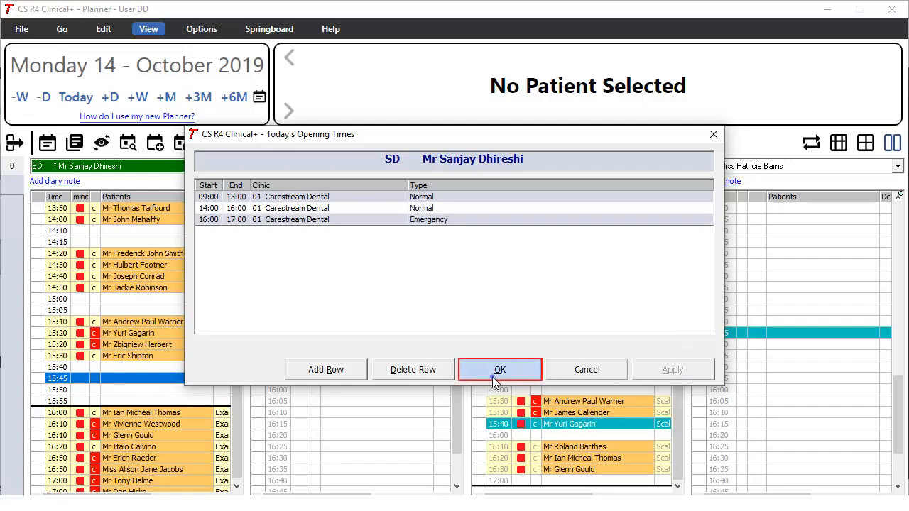
left_click(500, 369)
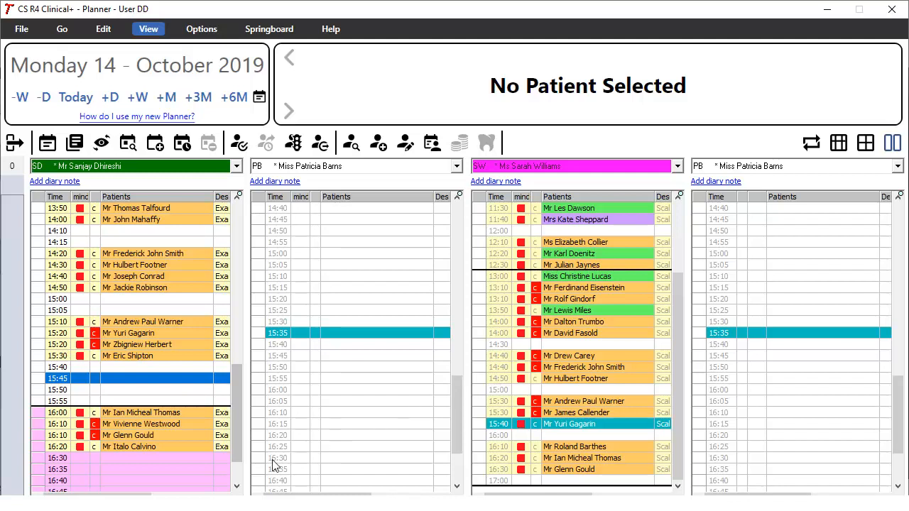
scroll("down", 3)
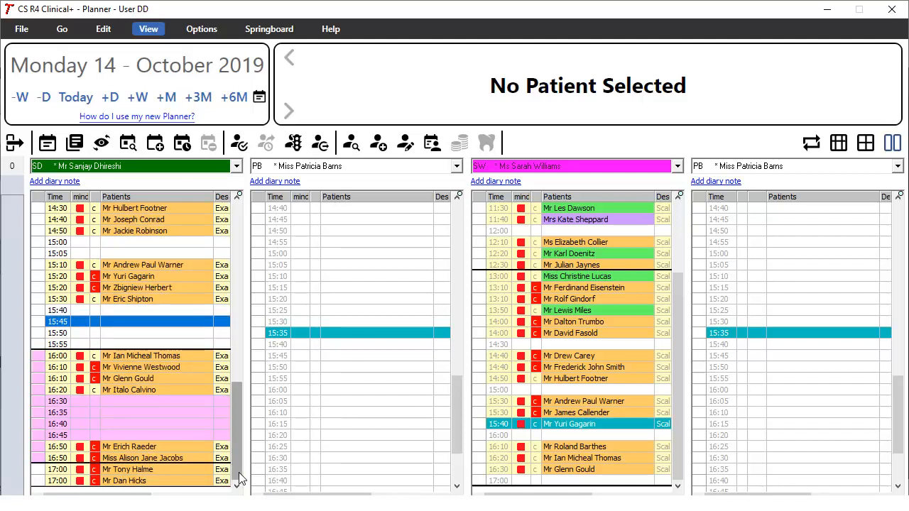